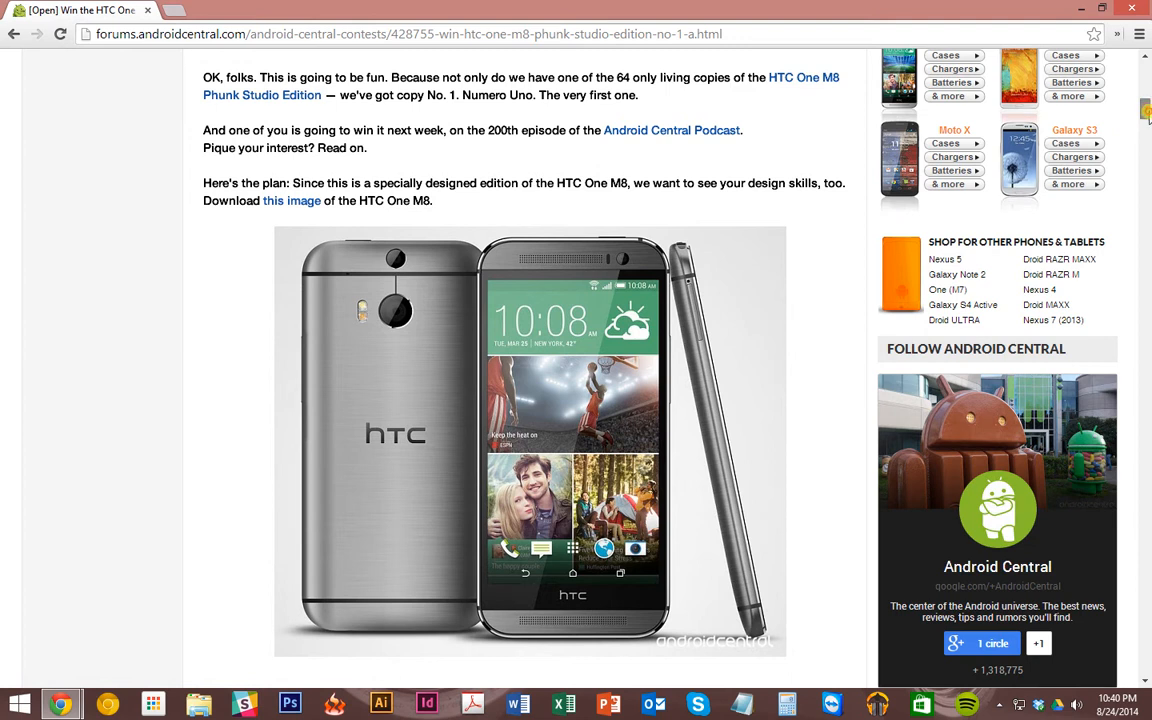
Start a quick reply beneath the first post of the contest thread.
{"action": "scroll", "scroll_direction": "down", "scroll_amount": 3}
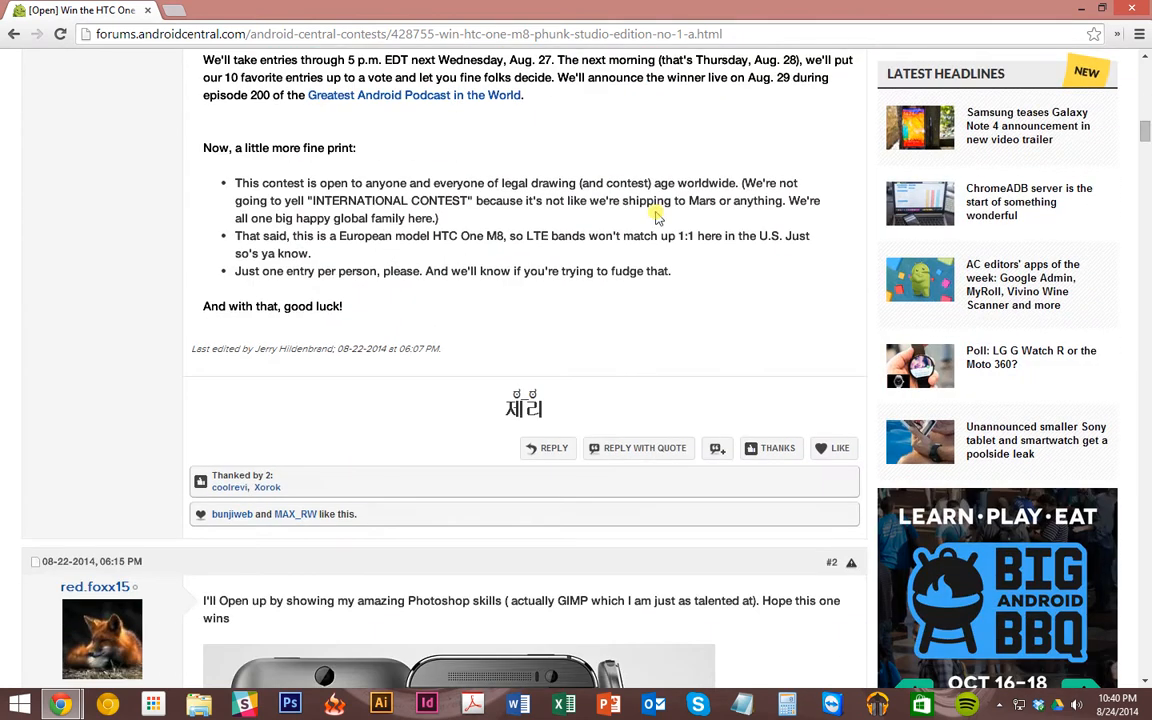
{"action": "mouse_move", "coordinate": [552, 448]}
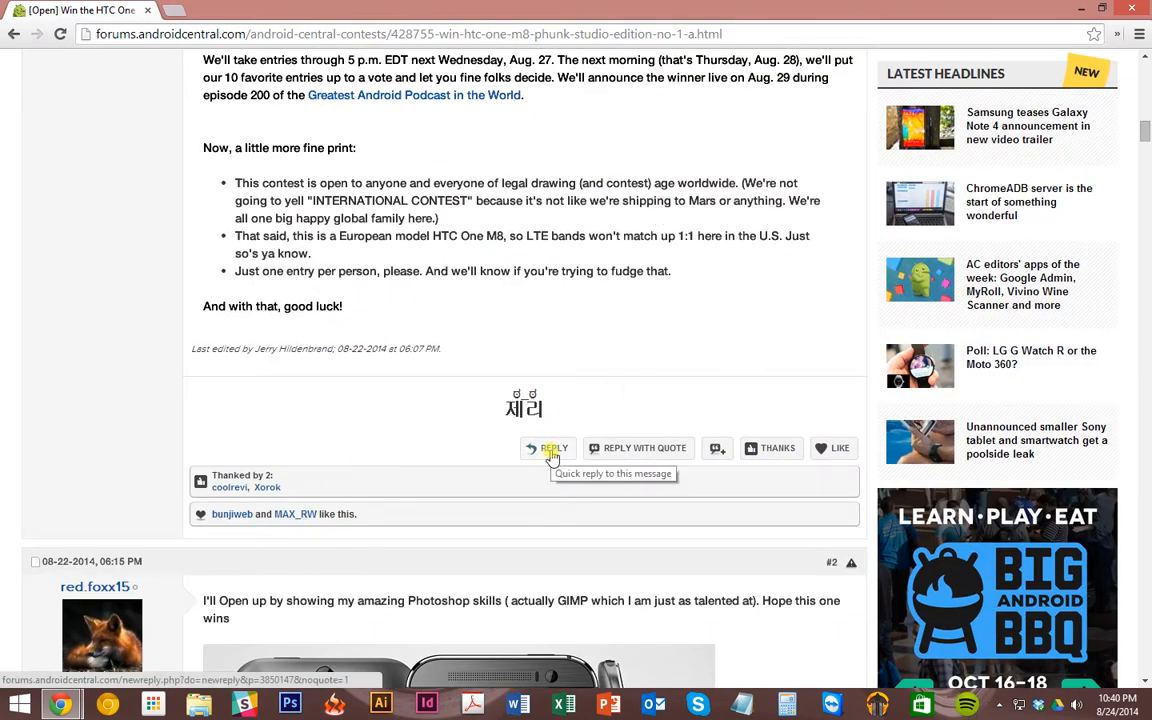
{"action": "left_click", "coordinate": [548, 448]}
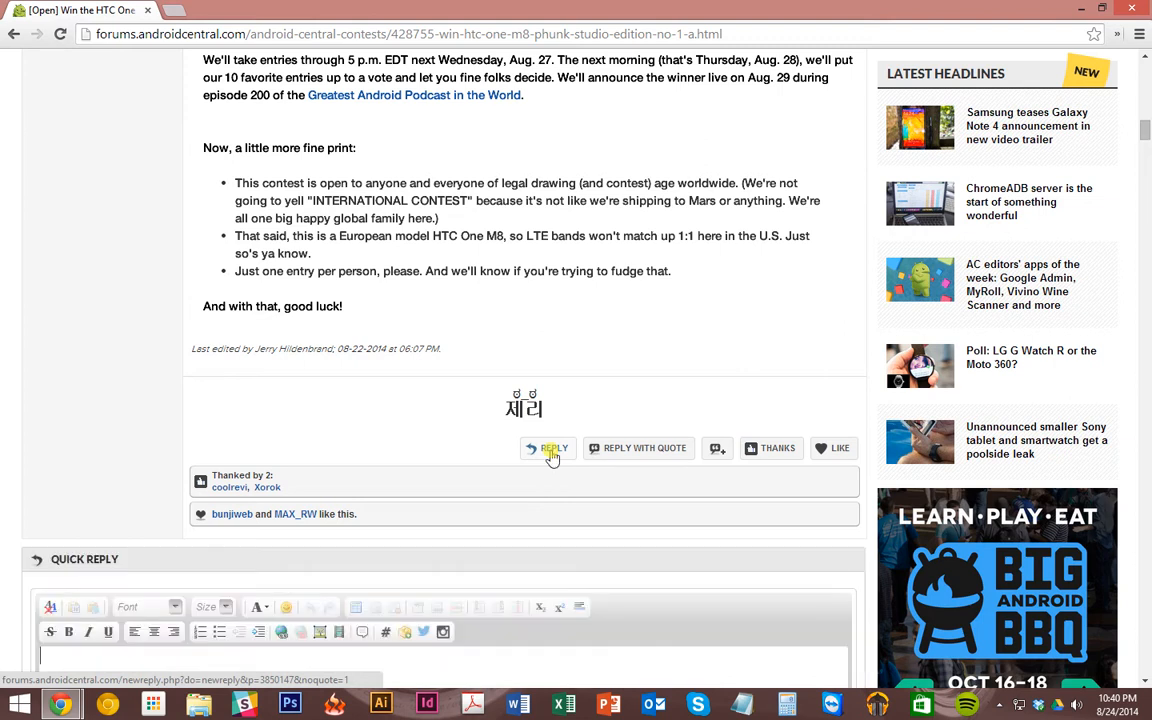
Write the placeholder message "tYPE SOME KIND OF MESSAGE..." in the quick reply box.
{"action": "left_click", "coordinate": [548, 448]}
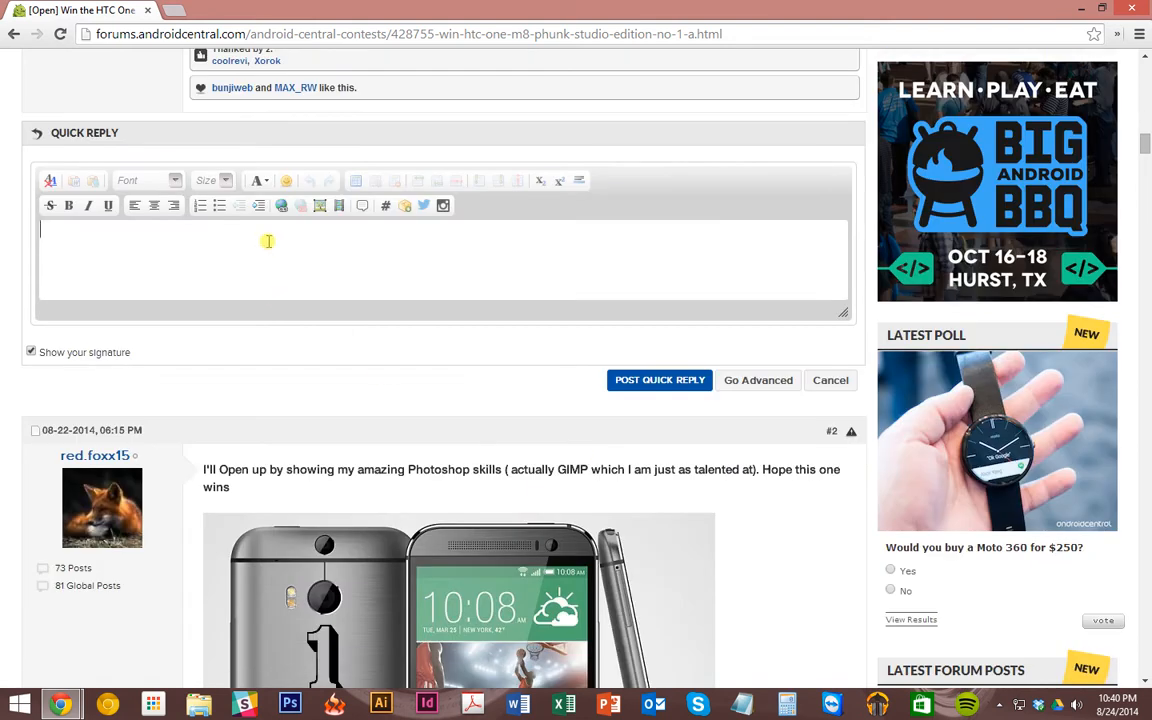
{"action": "type", "text": "tYPE SOME KIND OF ME"}
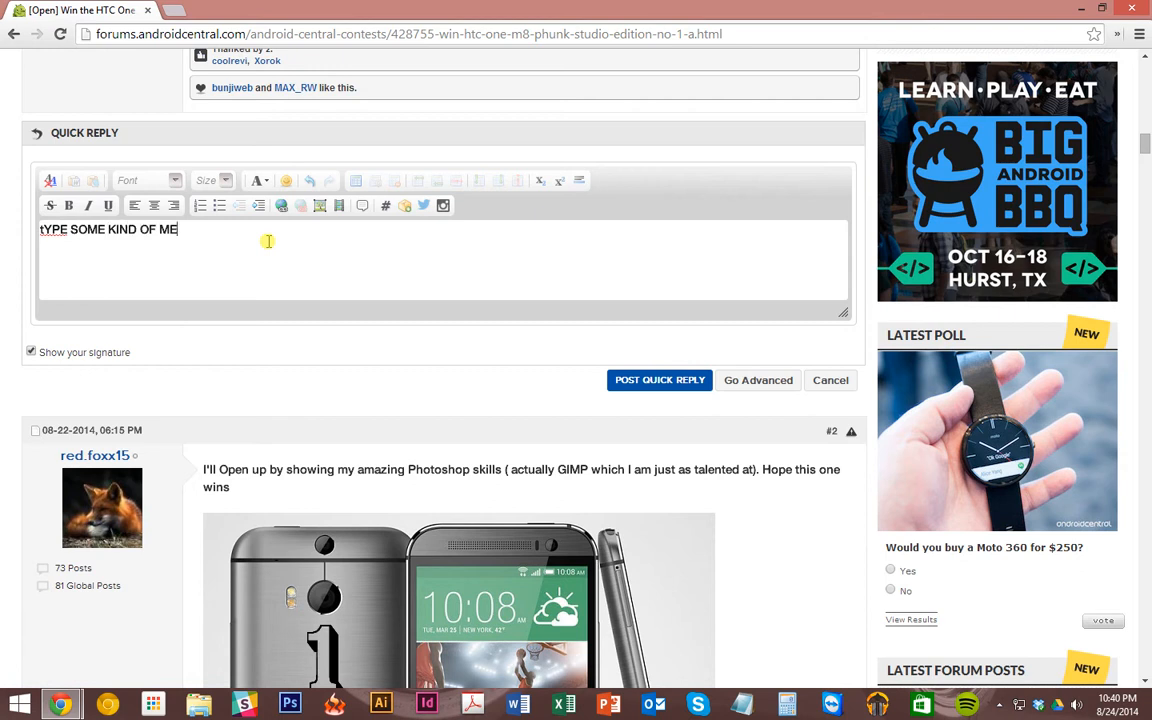
{"action": "type", "text": "SSAGE...."}
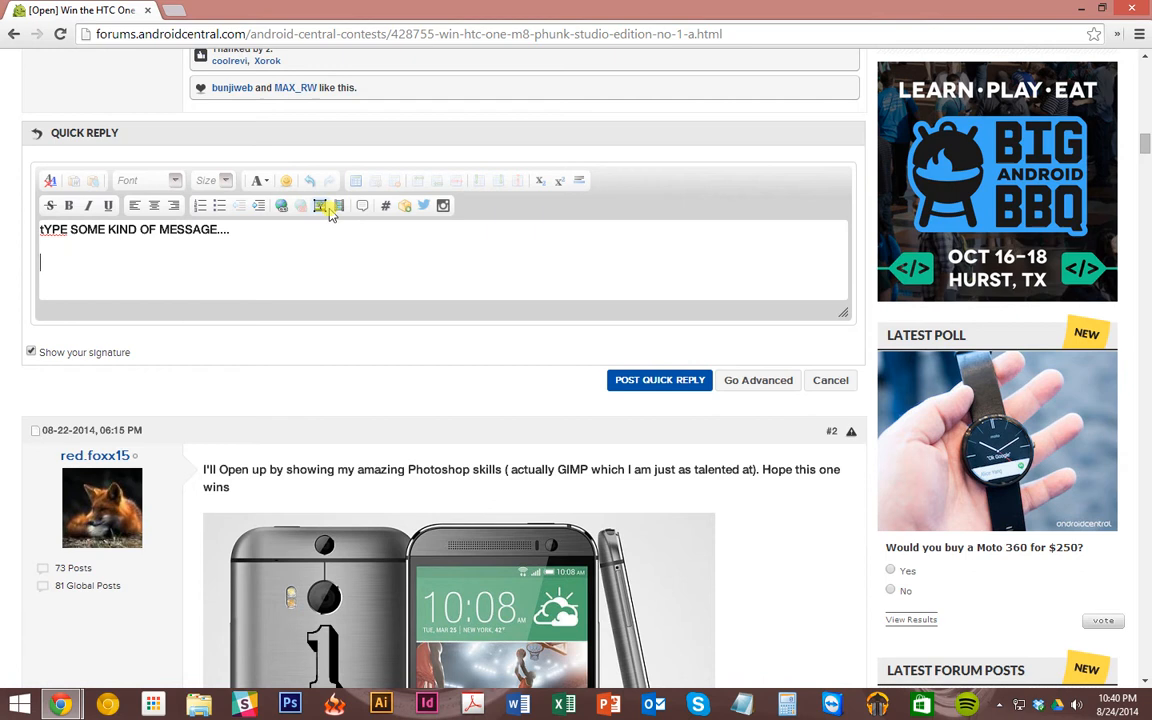
{"action": "mouse_move", "coordinate": [320, 204]}
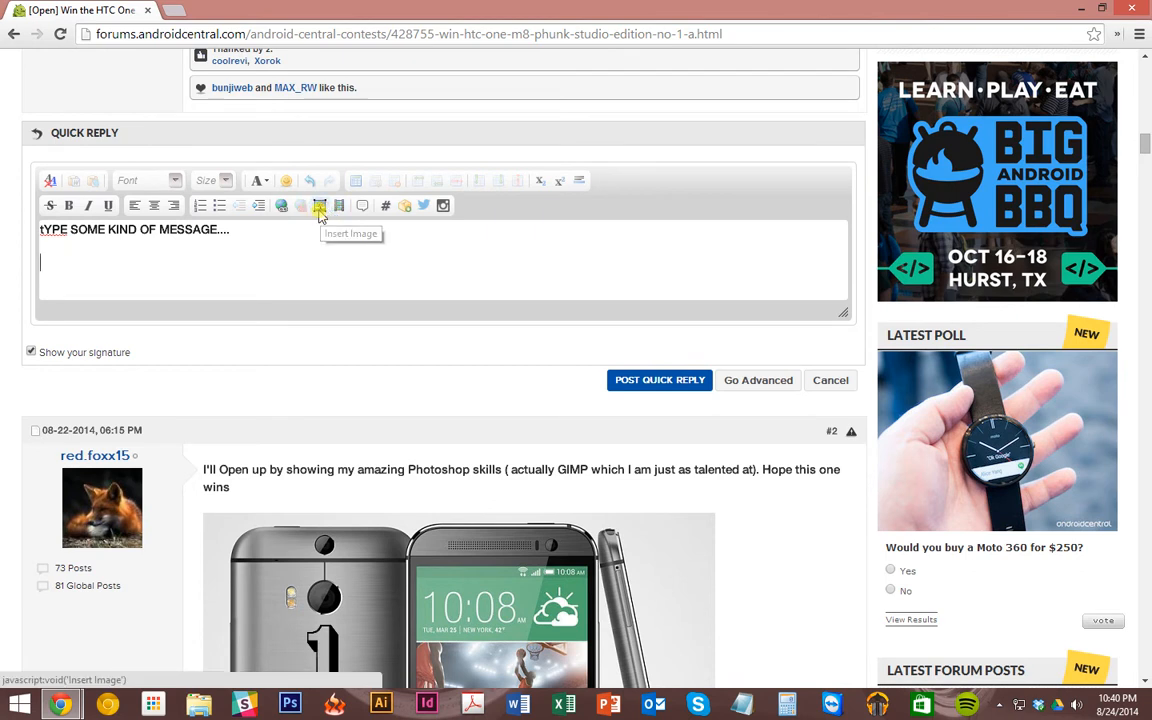
Queue TEST_IMAGE.jpg from the Desktop in the Insert Image uploader.
{"action": "left_click", "coordinate": [320, 206]}
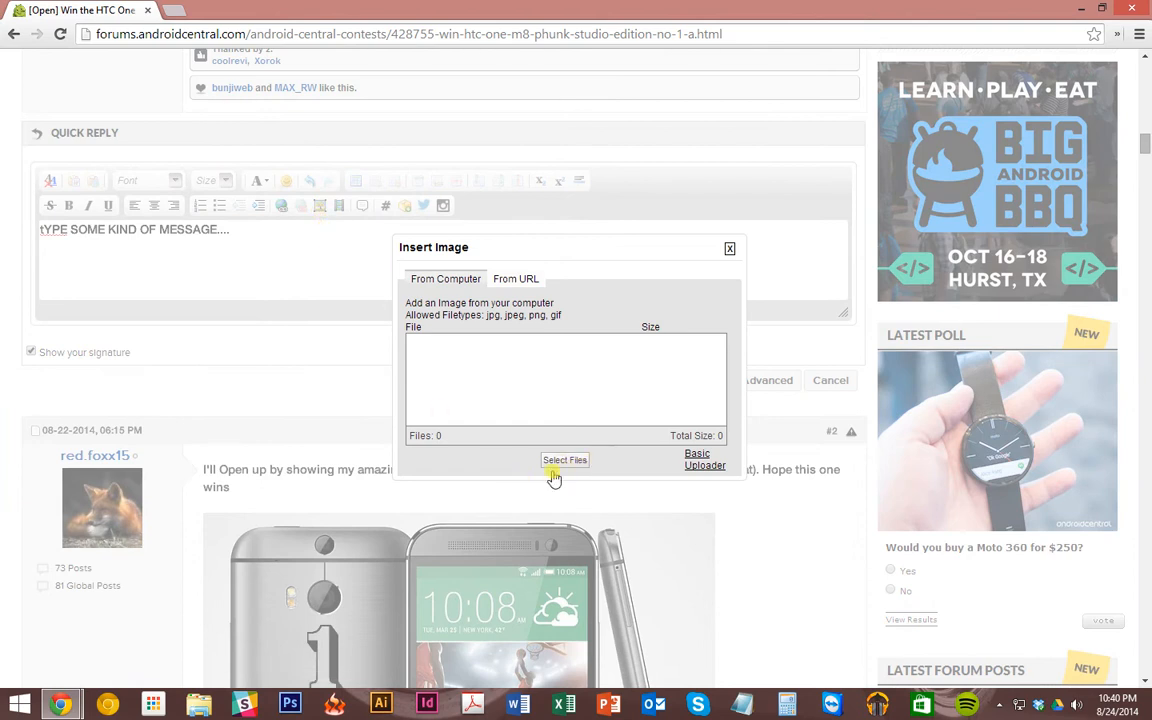
{"action": "left_click", "coordinate": [564, 460]}
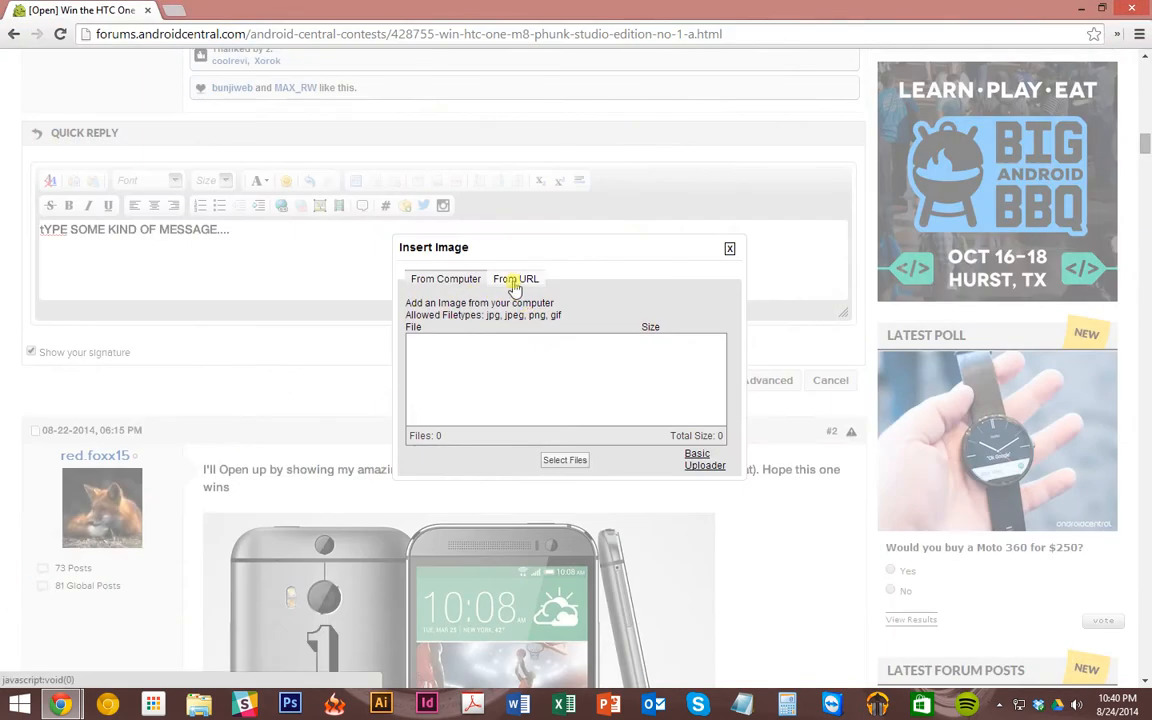
{"action": "left_click", "coordinate": [446, 280]}
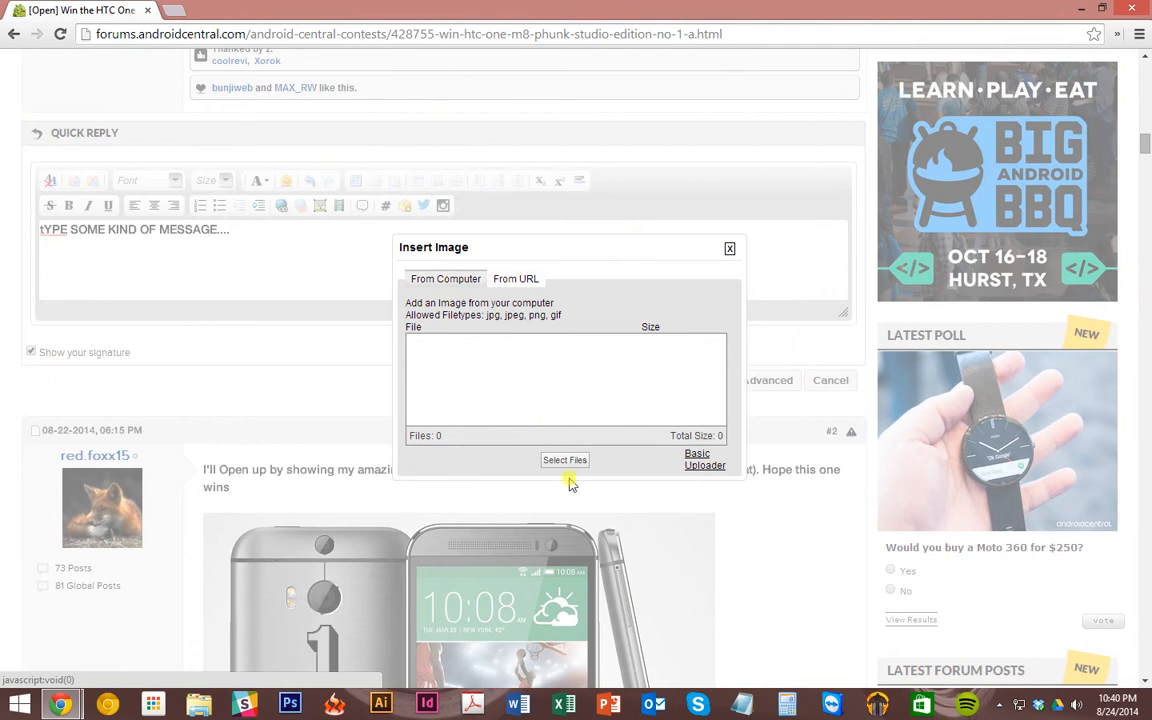
{"action": "left_click", "coordinate": [564, 460]}
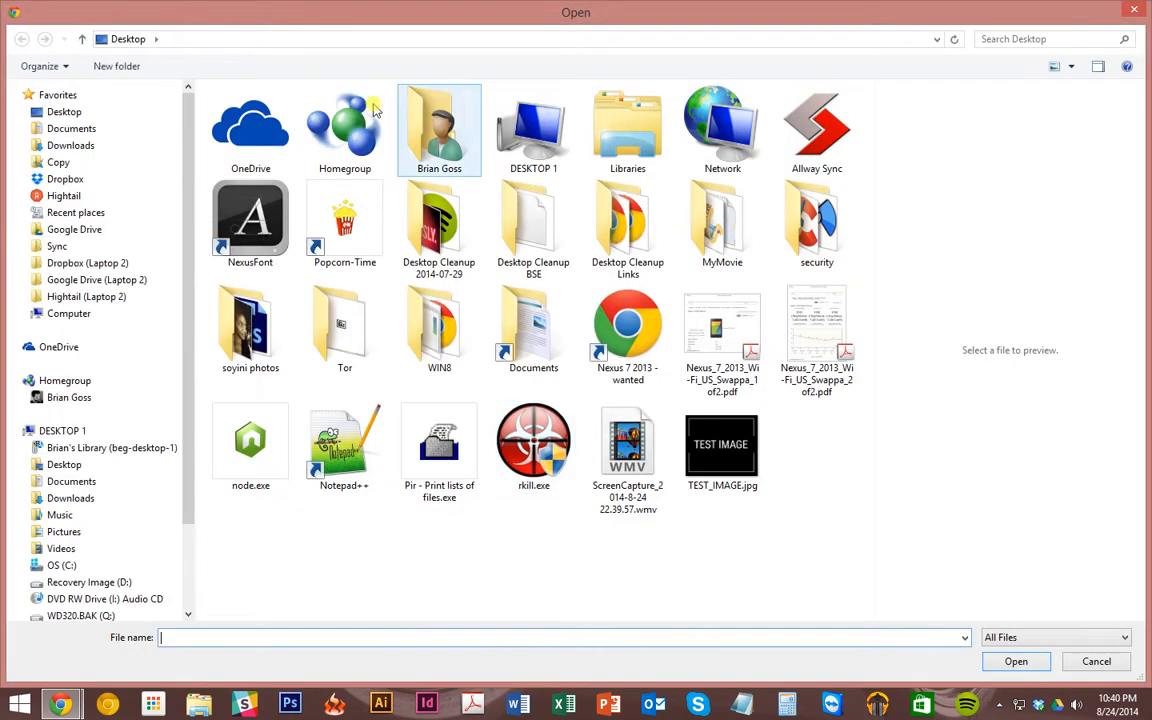
{"action": "left_click", "coordinate": [722, 444]}
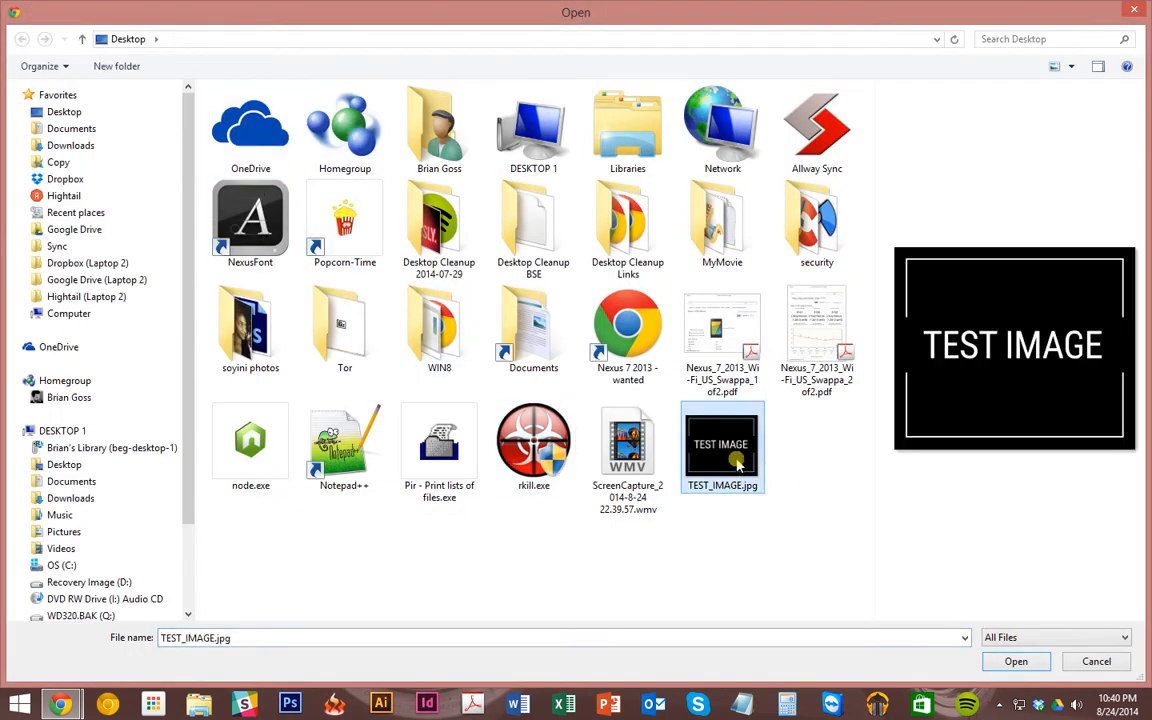
{"action": "left_click", "coordinate": [1016, 660]}
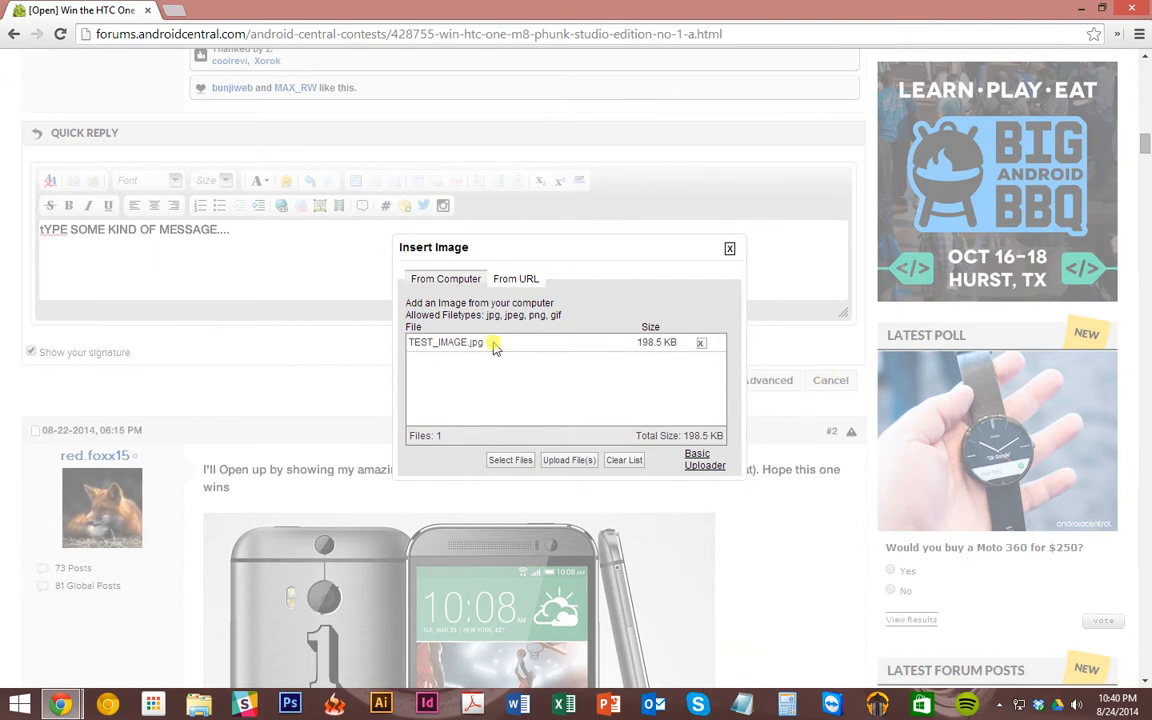
{"action": "mouse_move", "coordinate": [504, 482]}
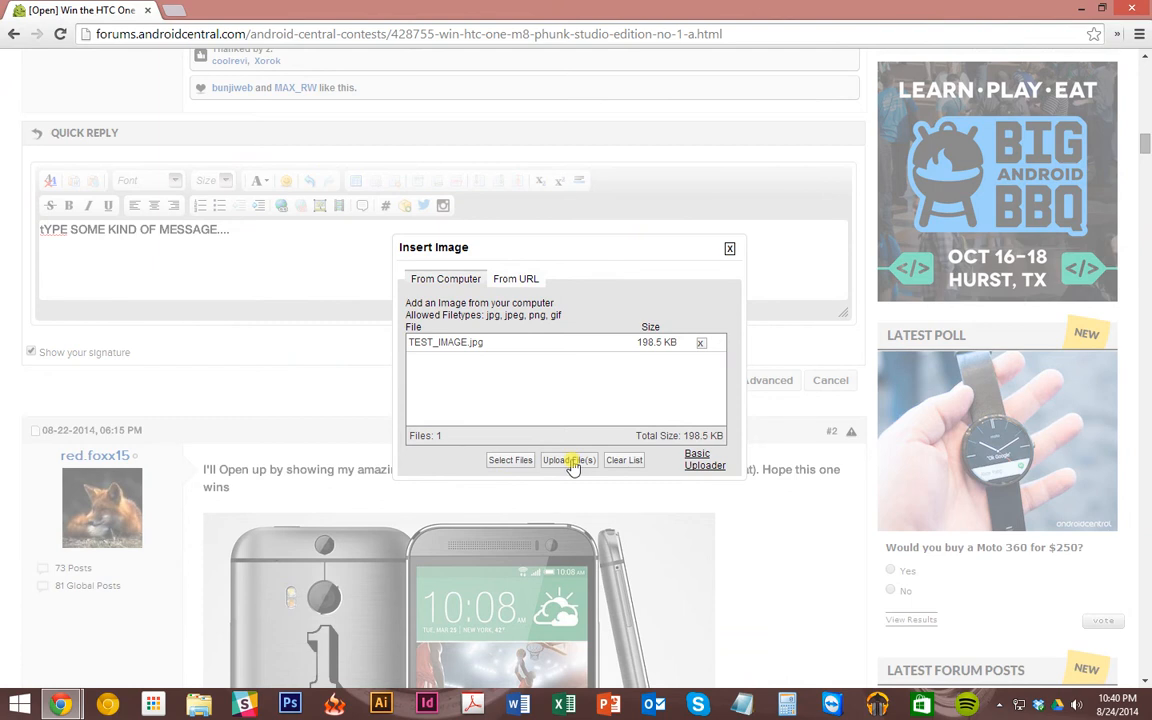
Upload TEST_IMAGE.jpg so its attachment tag appears below the message.
{"action": "left_click", "coordinate": [568, 460]}
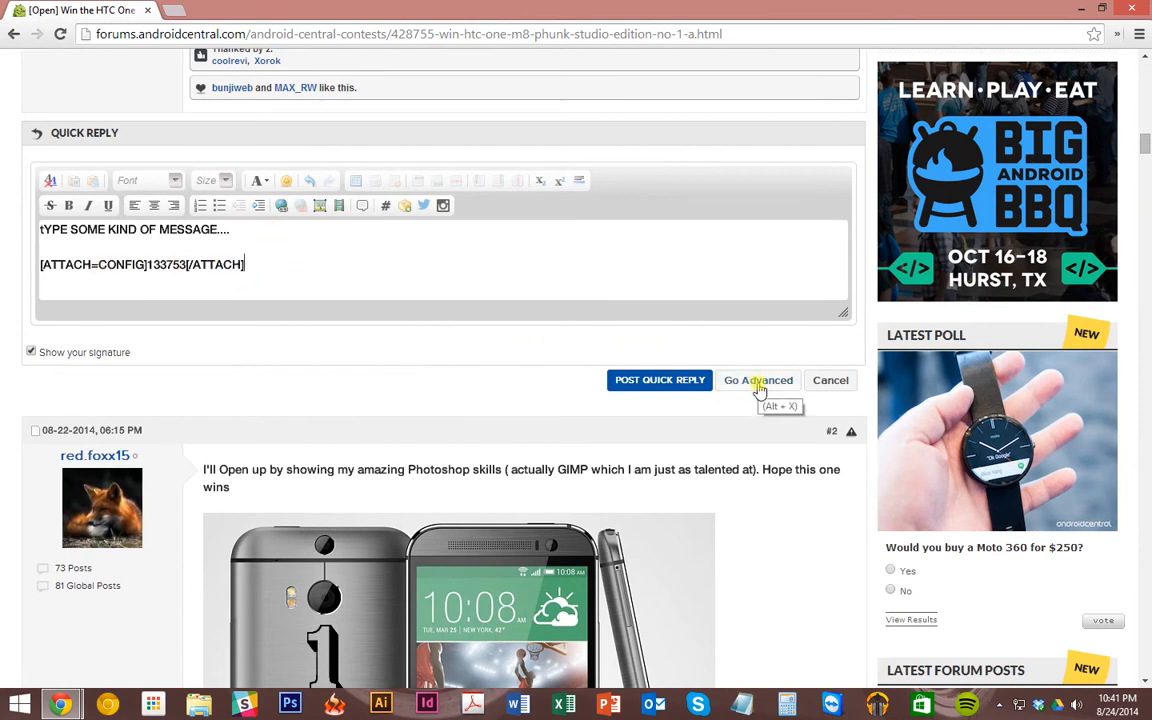
Move the reply into the full advanced editor and bring the message area into view.
{"action": "left_click", "coordinate": [758, 380]}
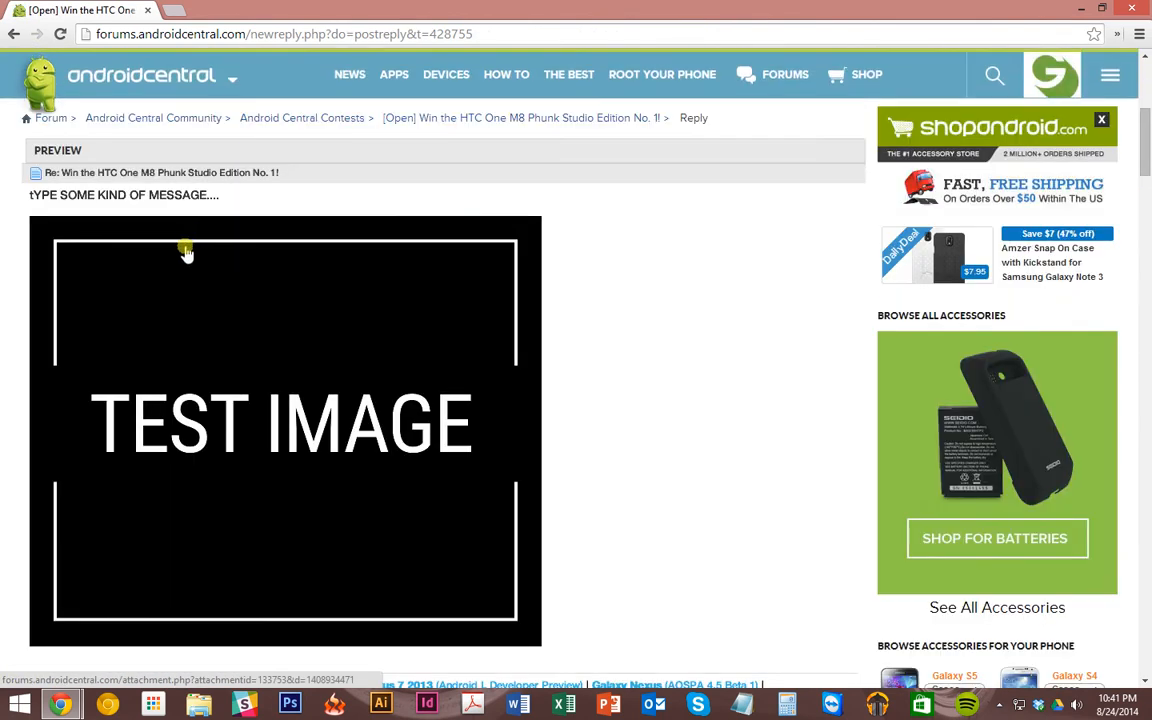
{"action": "scroll", "scroll_direction": "down", "scroll_amount": 3}
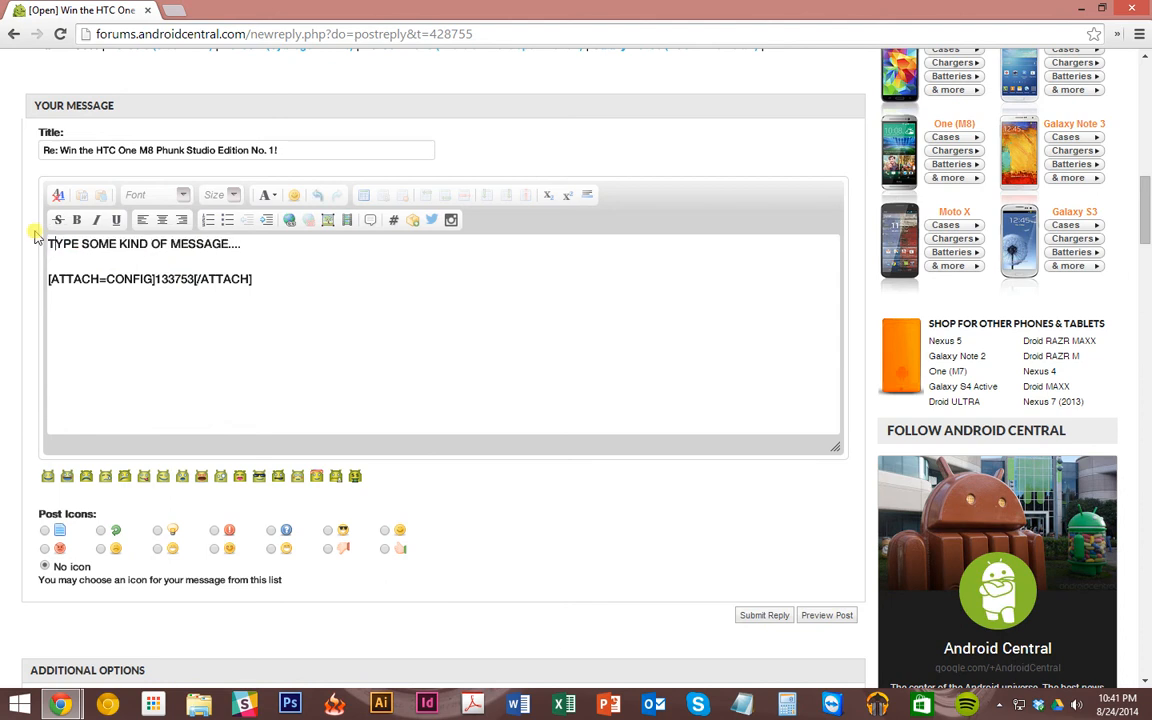
{"action": "mouse_move", "coordinate": [836, 620]}
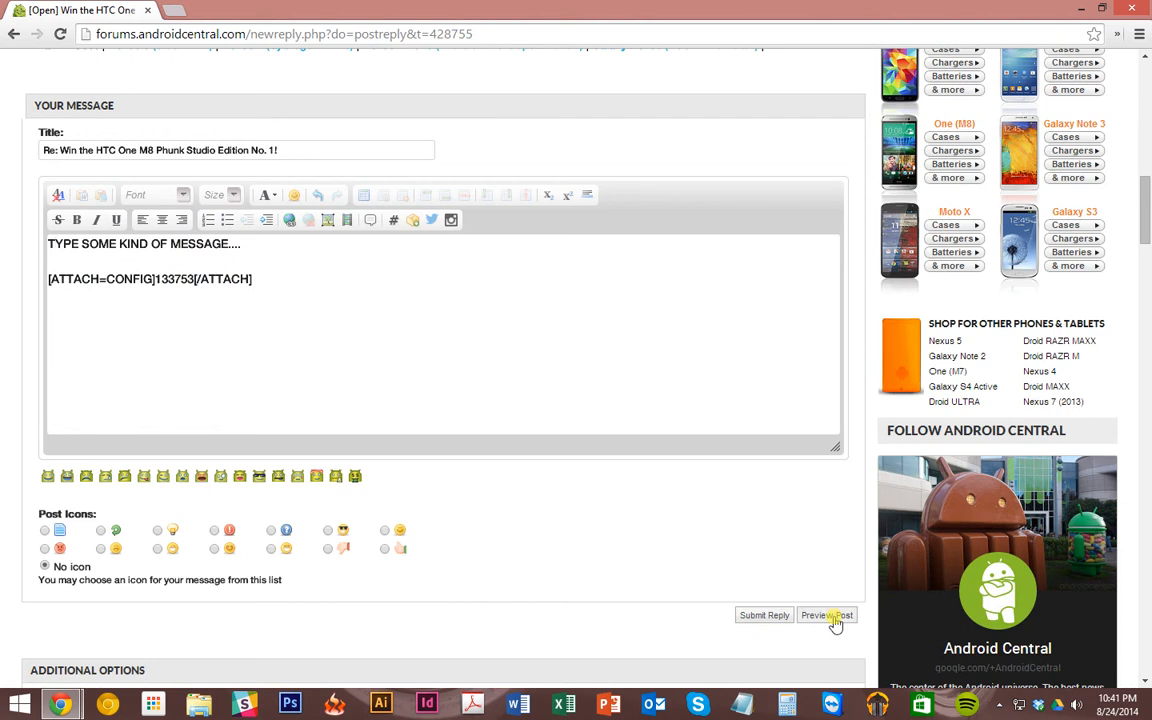
Preview the reply with its message and TEST IMAGE attachment, down to the Submit Reply button.
{"action": "left_click", "coordinate": [816, 616]}
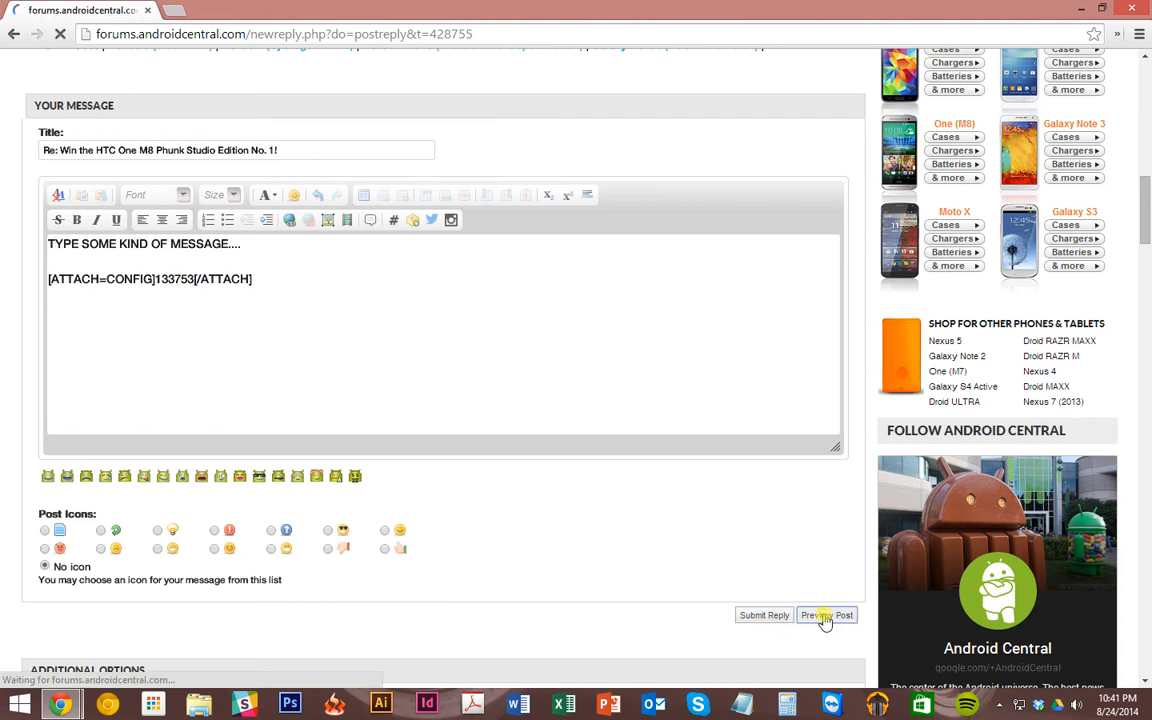
{"action": "left_click", "coordinate": [826, 616]}
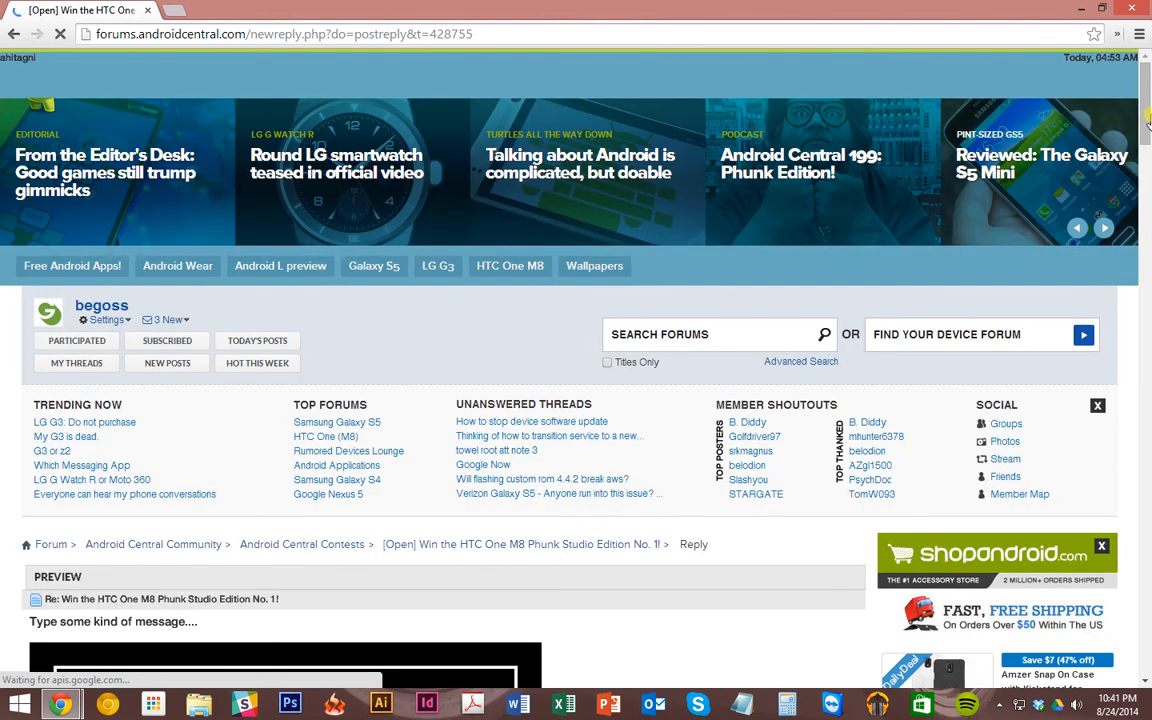
{"action": "scroll", "scroll_direction": "down", "scroll_amount": 3}
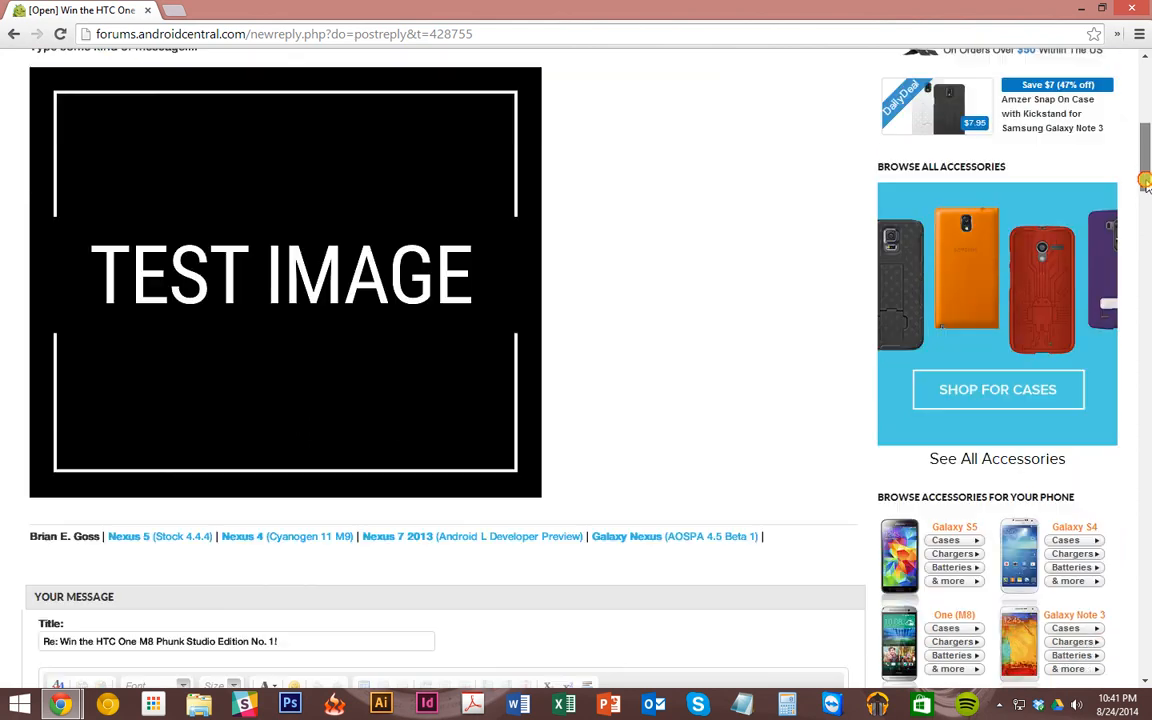
{"action": "scroll", "scroll_direction": "down", "scroll_amount": 3}
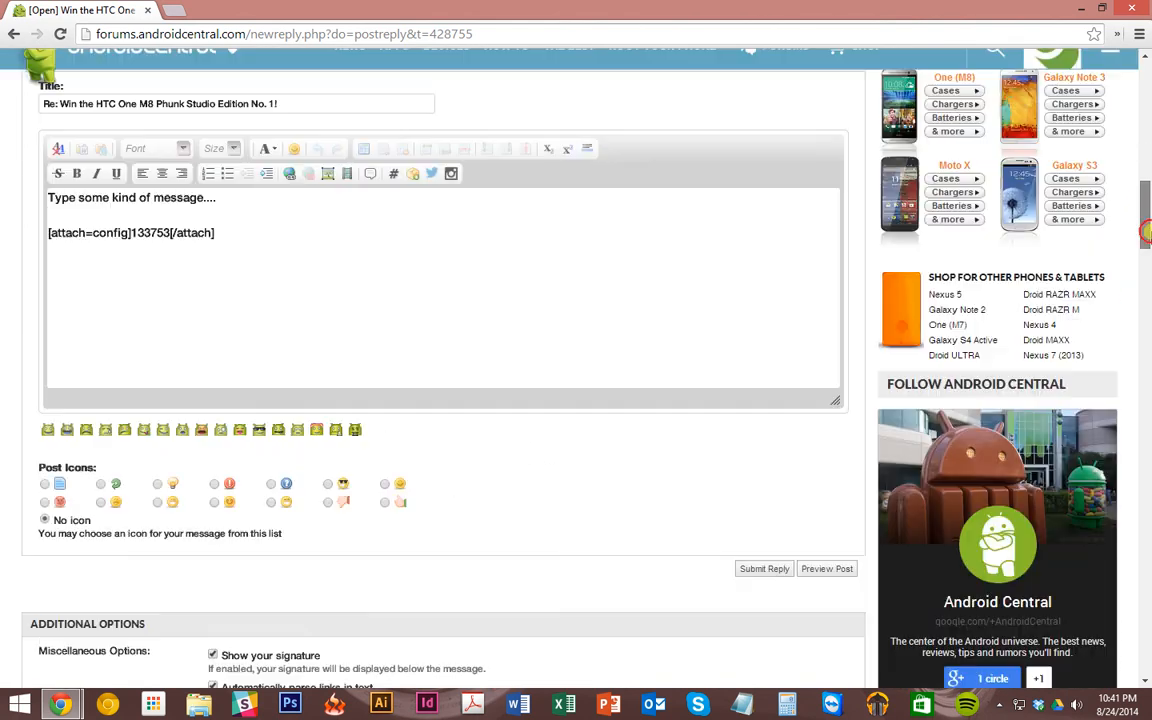
{"action": "scroll", "scroll_direction": "down", "scroll_amount": 3}
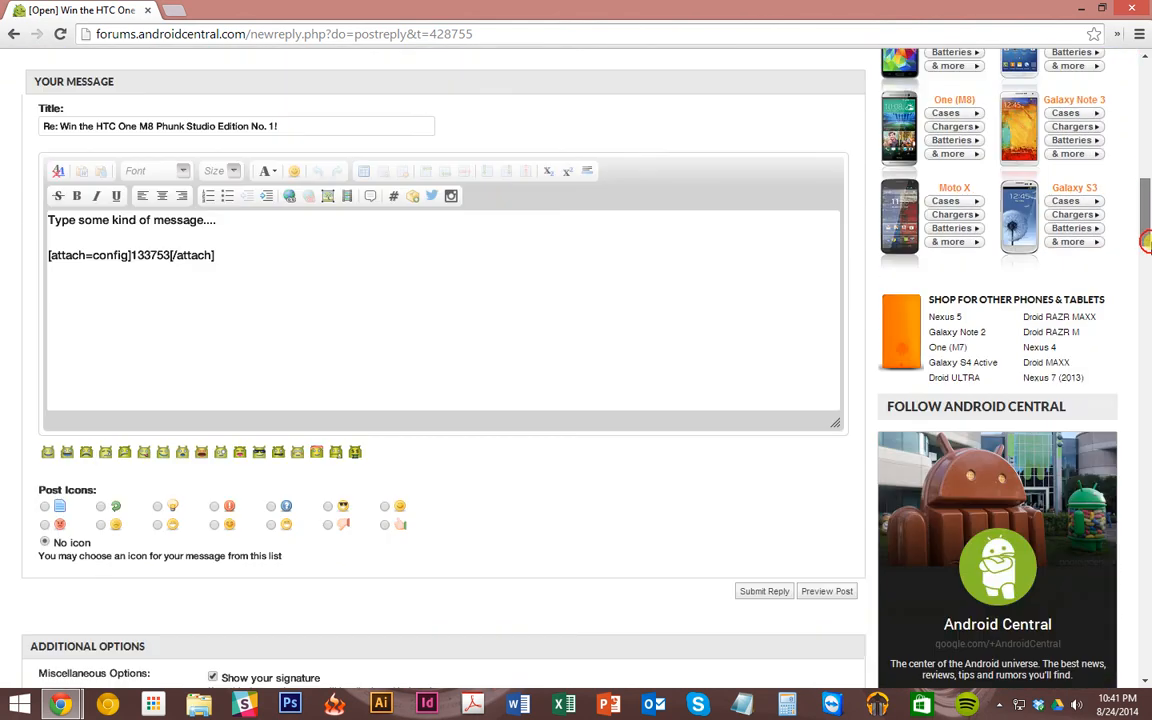
{"action": "scroll", "scroll_direction": "down", "scroll_amount": 3}
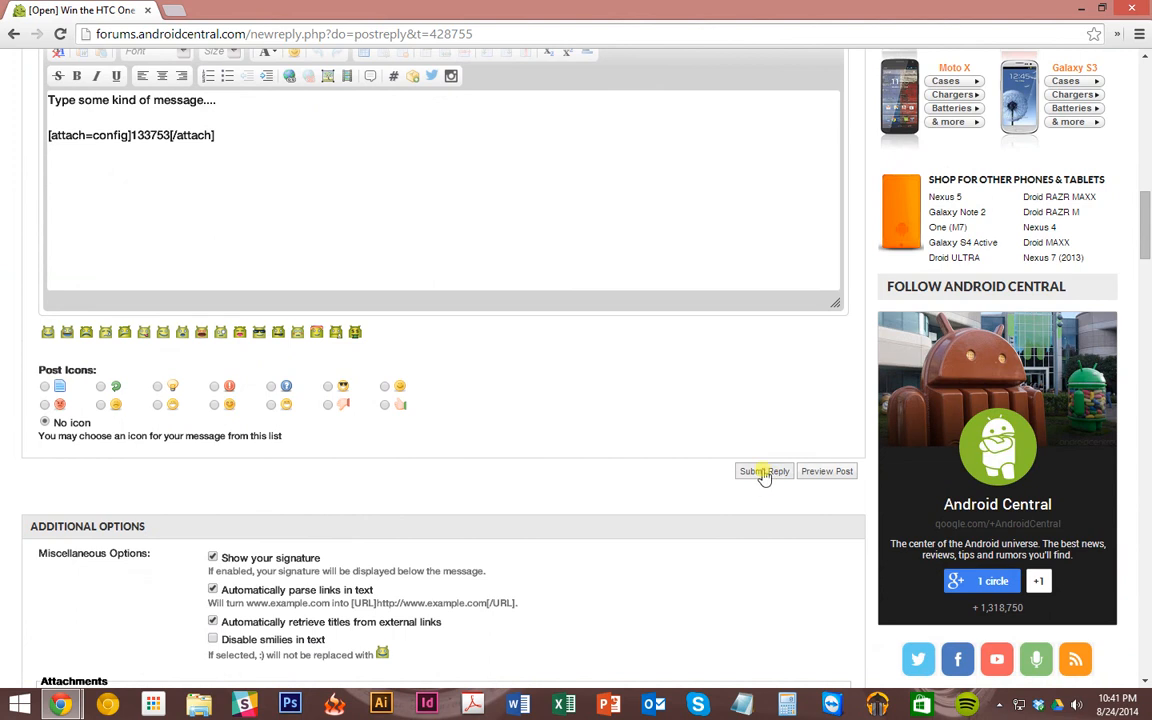
{"action": "mouse_move", "coordinate": [682, 448]}
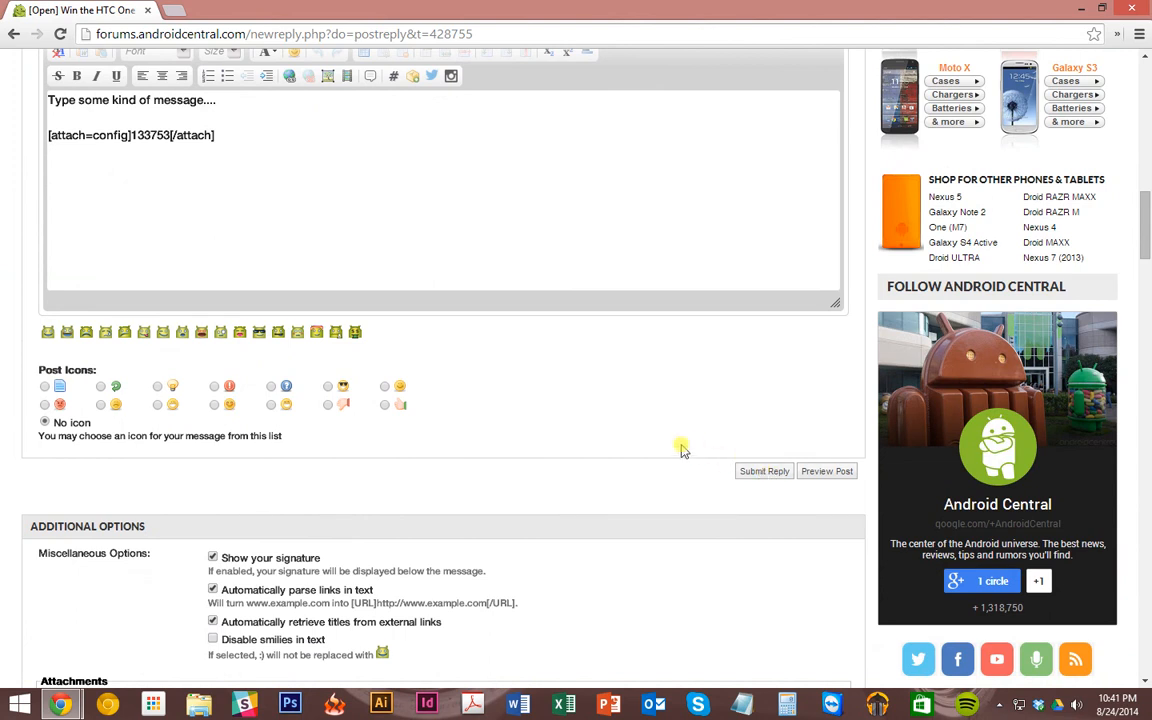
{"action": "mouse_move", "coordinate": [680, 448]}
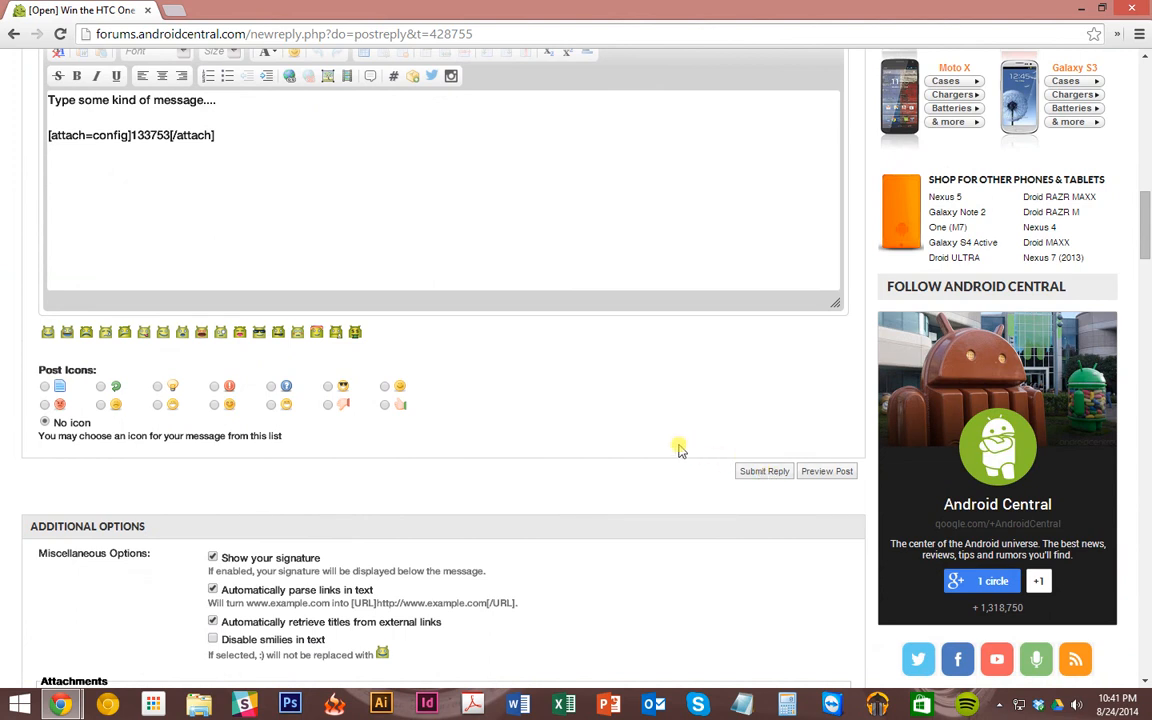